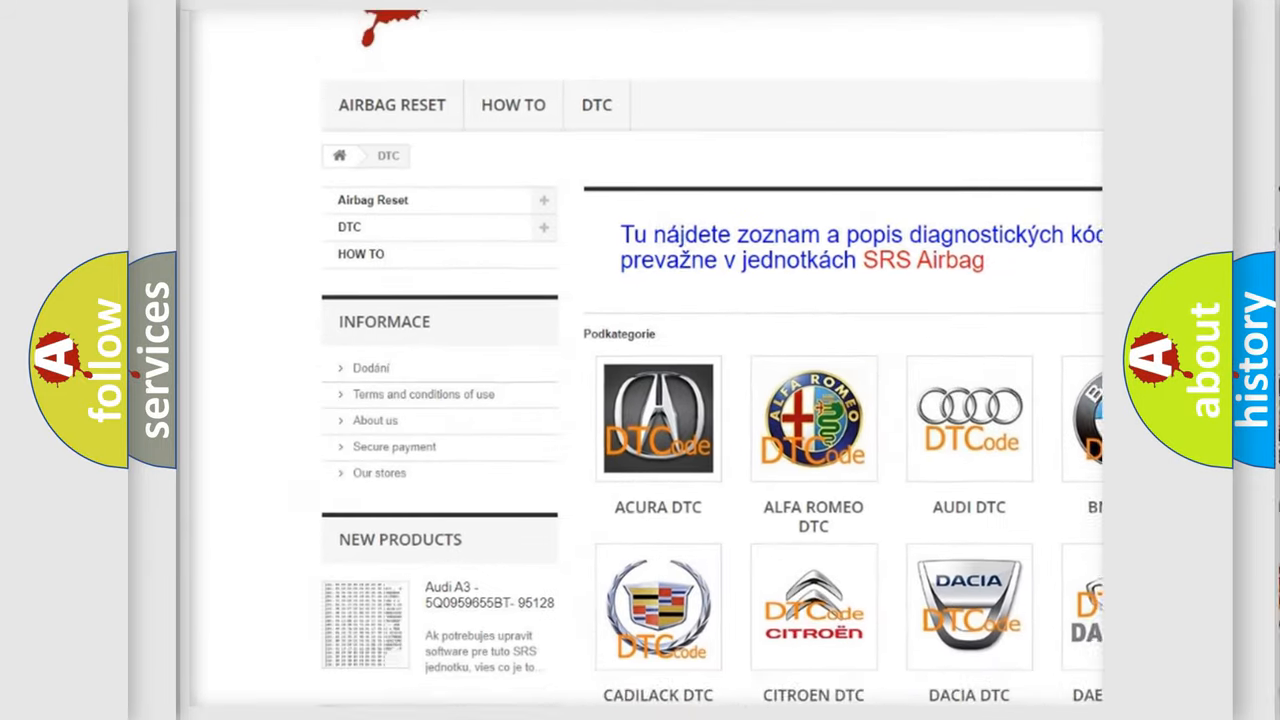
- Scroll past the manufacturer logo grid down to the list of B-series trouble codes
scroll("down", 3)
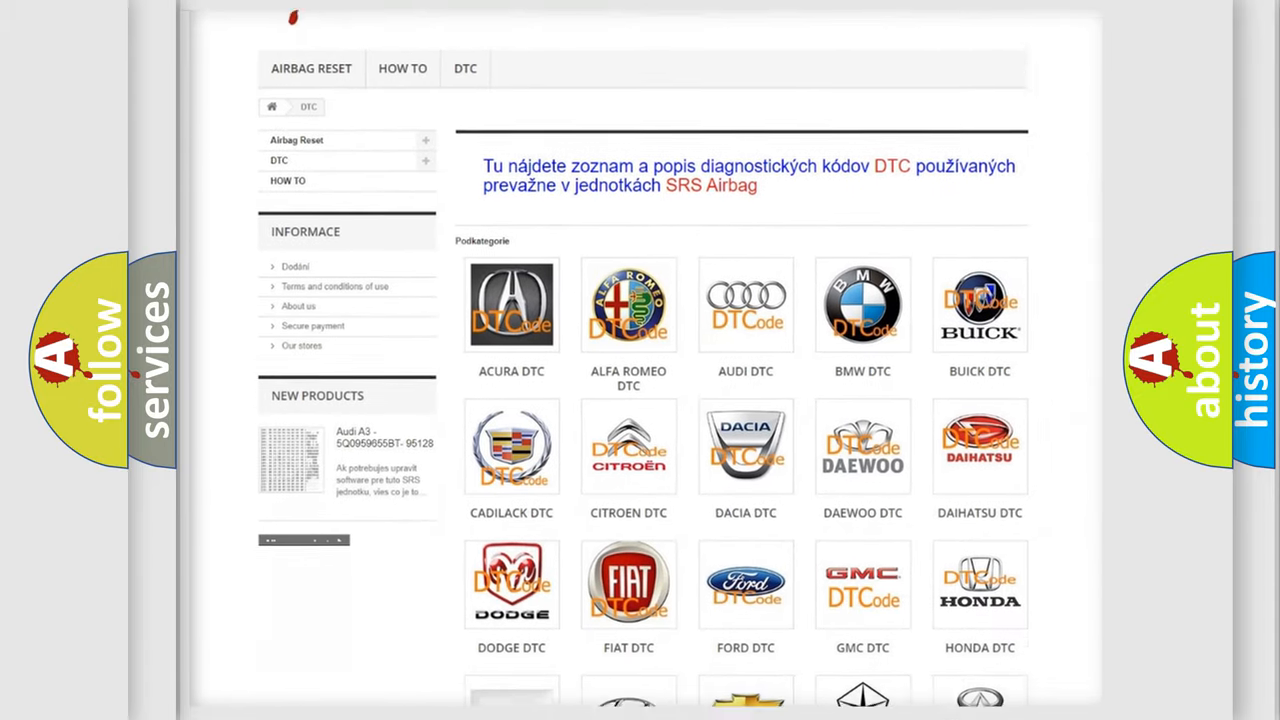
scroll("down", 3)
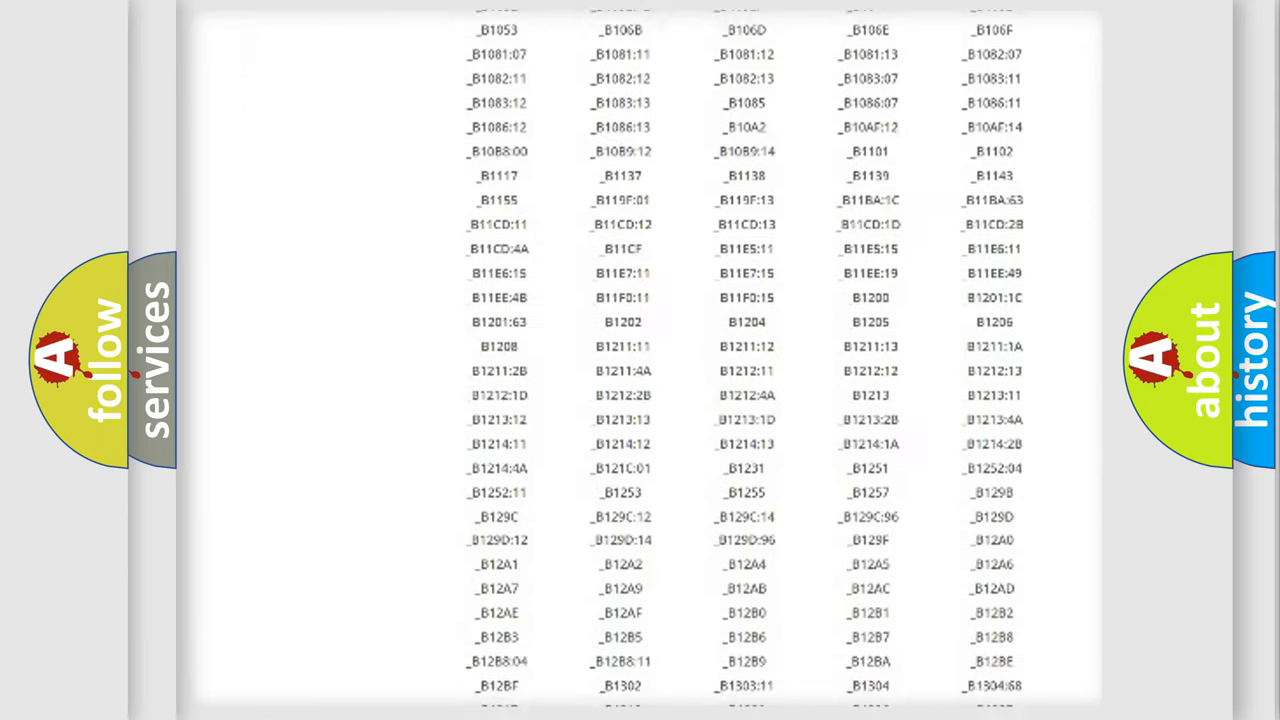
scroll("down", 3)
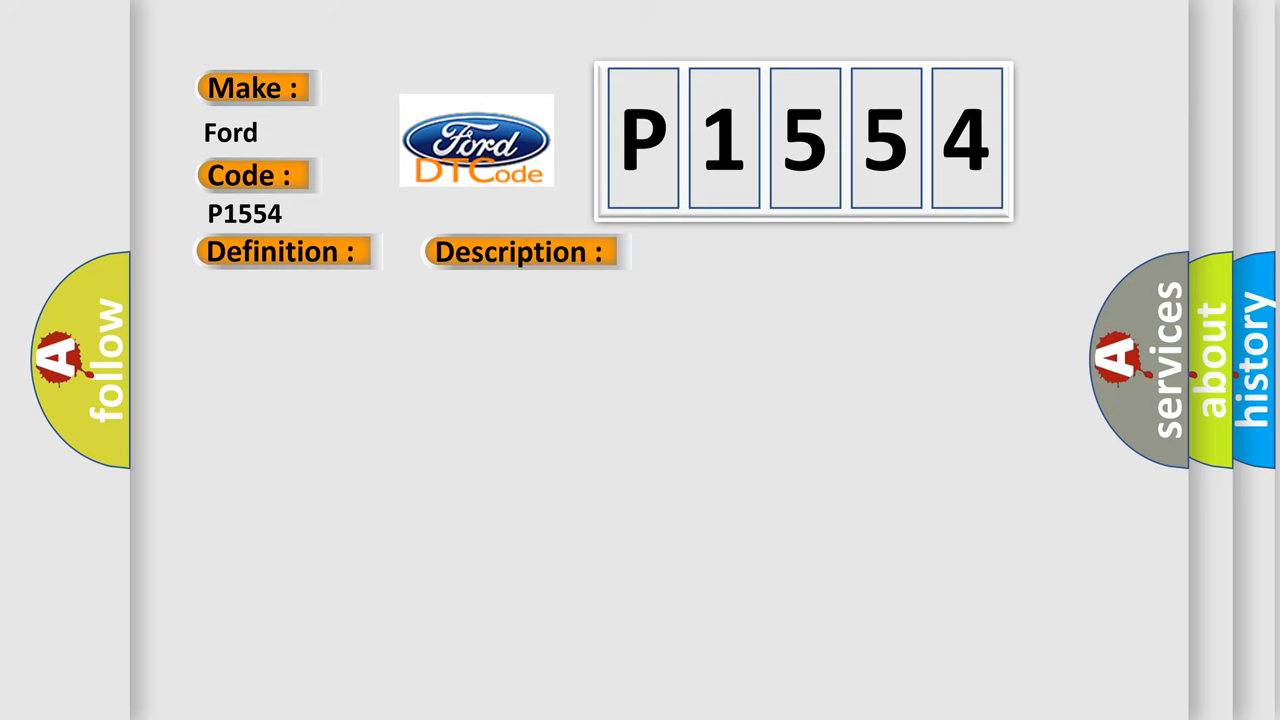
- Reveal the Cause heading and the passenger mirror horizontal driver circuit shorted-to-ground text
left_click(520, 252)
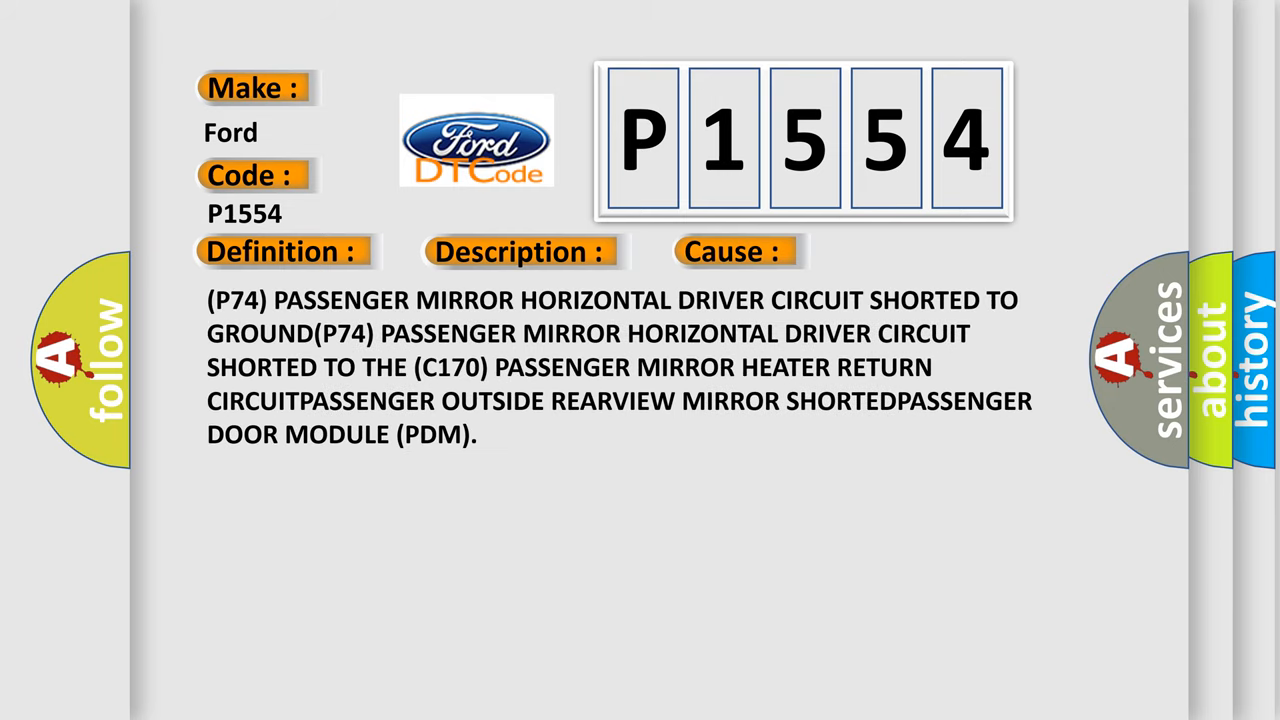